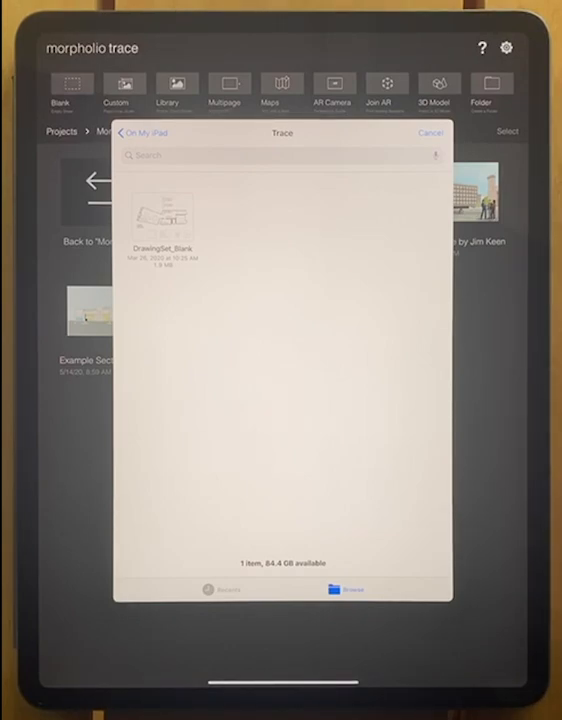
Go back from the import picker to the list of storage locations.
left_click(349, 589)
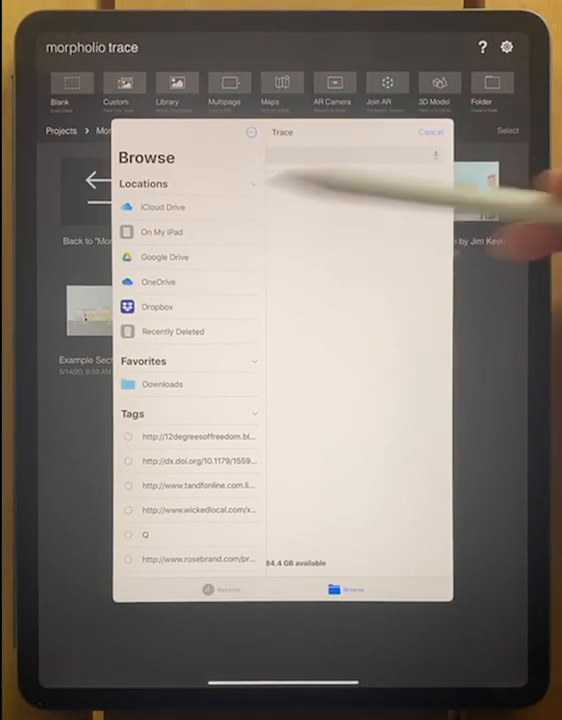
mouse_move(300, 230)
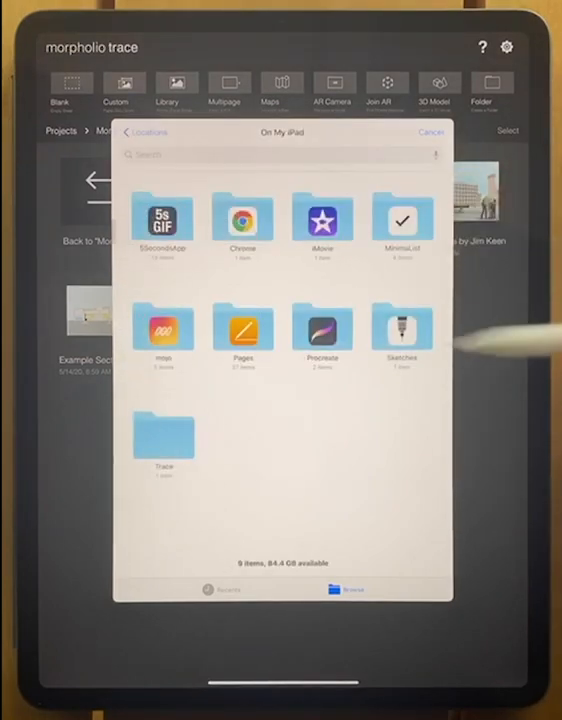
double_click(163, 438)
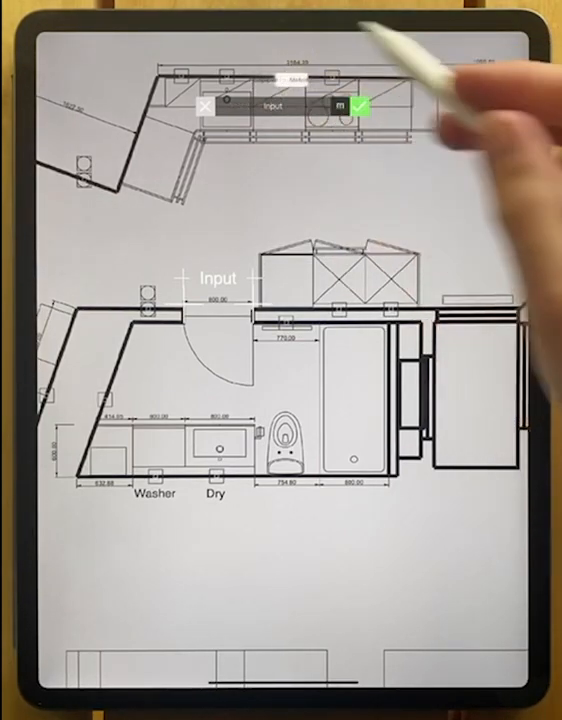
Set the scale unit to millimetres and enter the known door length.
left_click(341, 107)
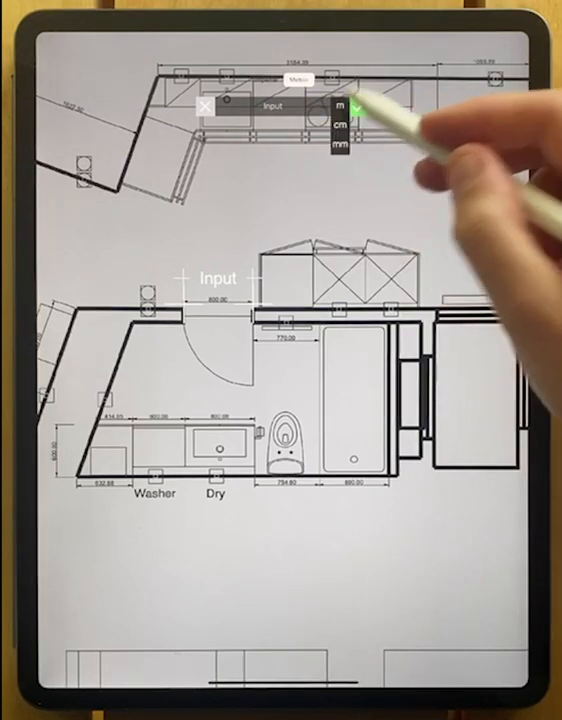
left_click(340, 107)
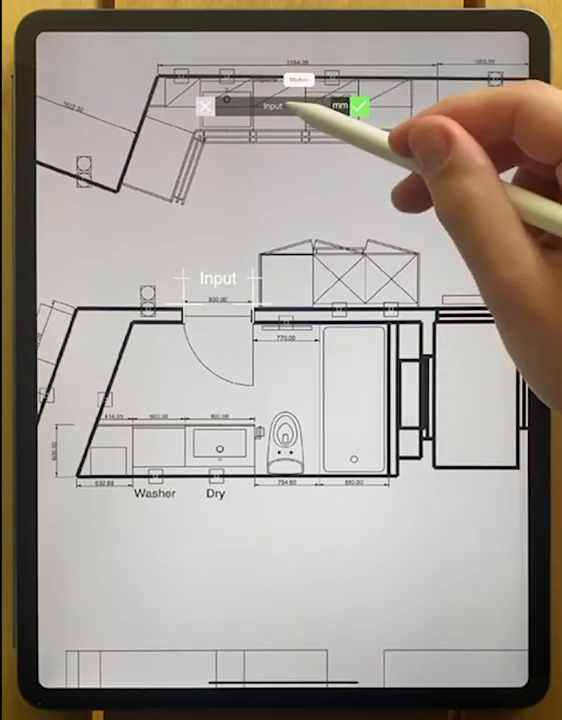
left_click(270, 106)
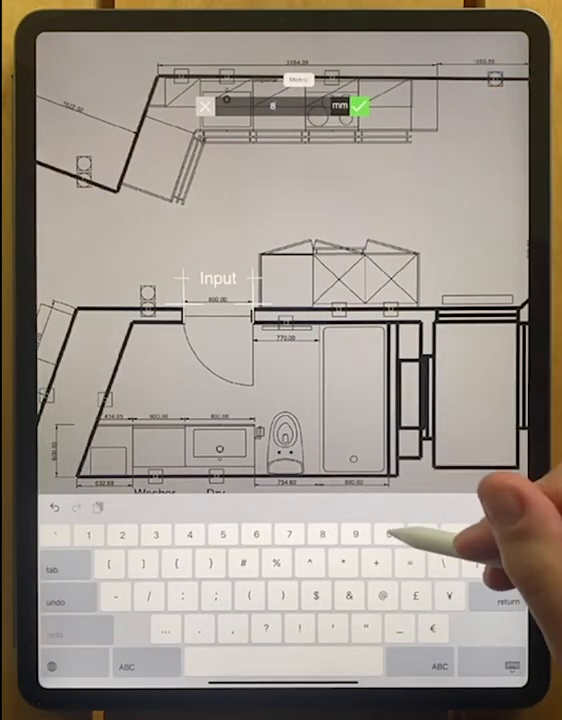
left_click(360, 107)
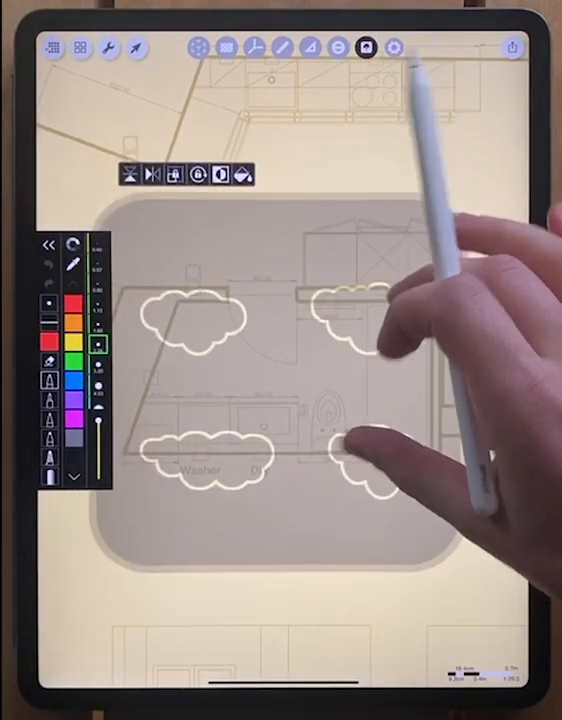
Open the stencil library over the cloud outlines.
left_click(395, 48)
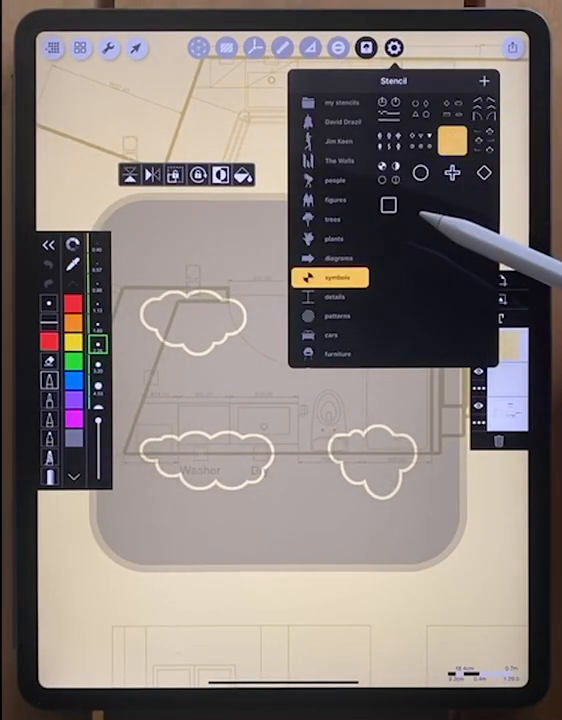
mouse_move(490, 110)
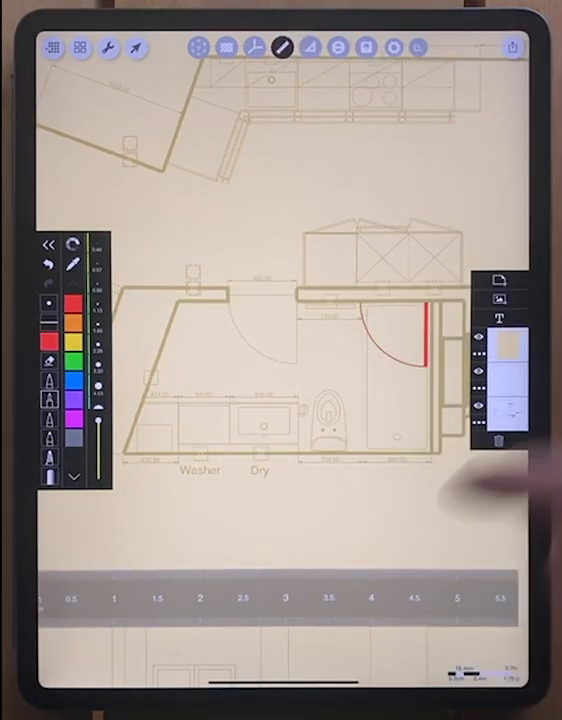
Draw red wall lines along the bathroom's top, right side and bottom.
left_click(395, 48)
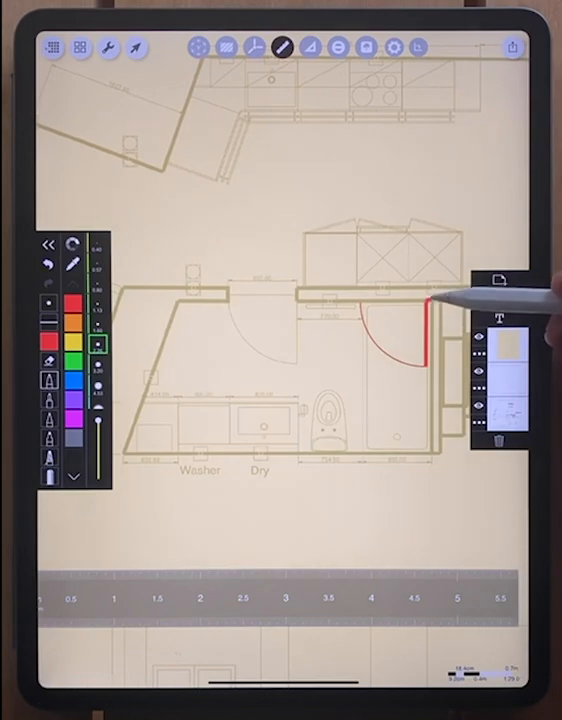
left_click(393, 47)
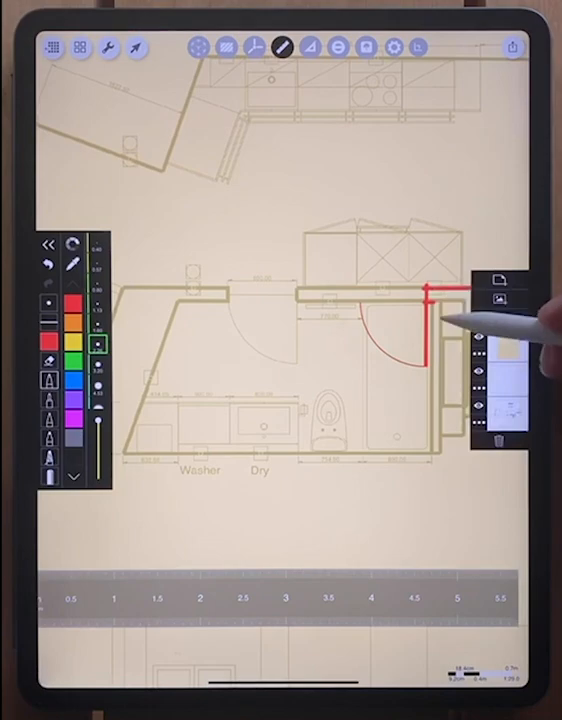
left_click_drag(440, 300, 430, 460)
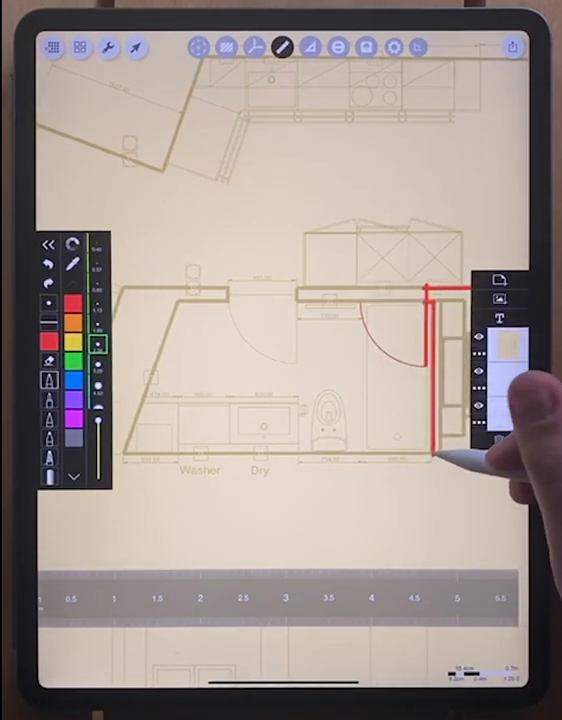
left_click_drag(435, 455, 120, 455)
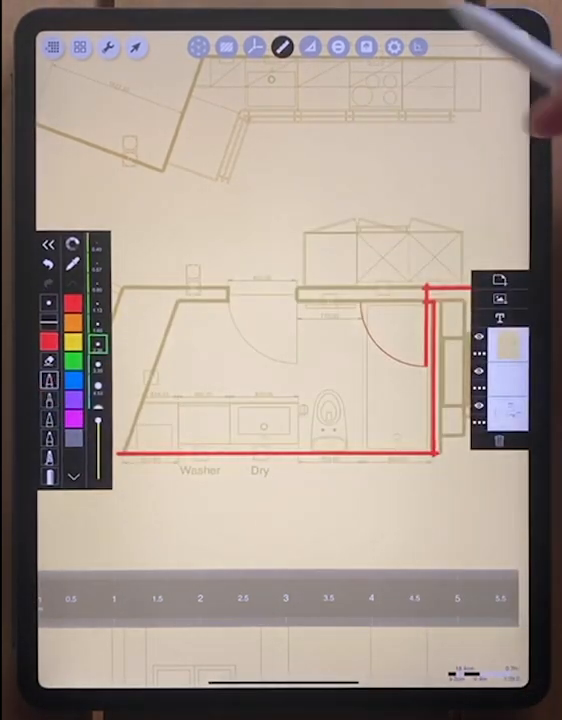
left_click(393, 47)
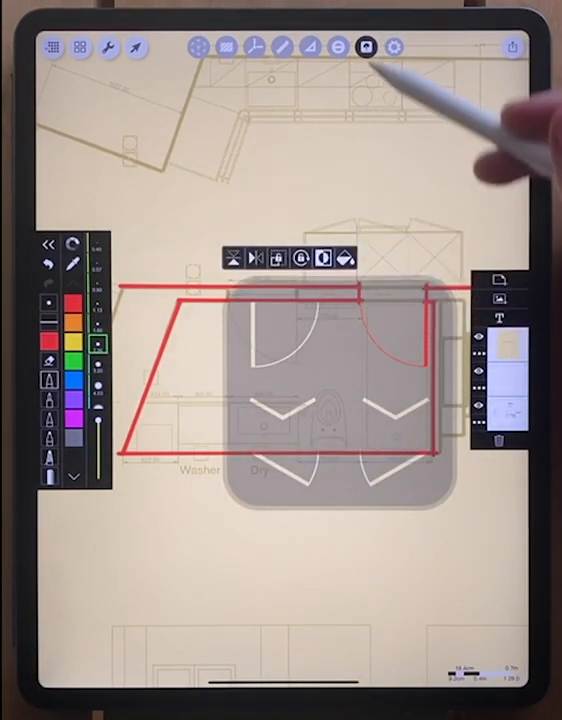
Open the stencil library to pick a bathroom fixture.
left_click(393, 48)
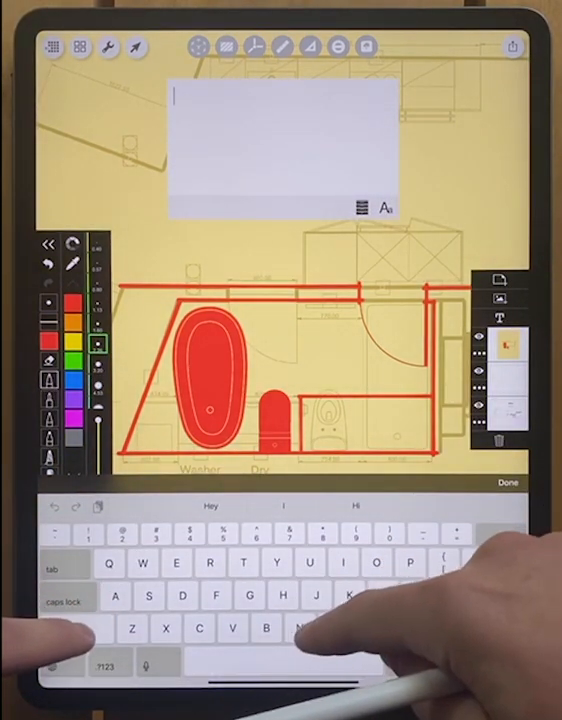
Type the red label 'New Bathroom Layout' into the text box.
type("New")
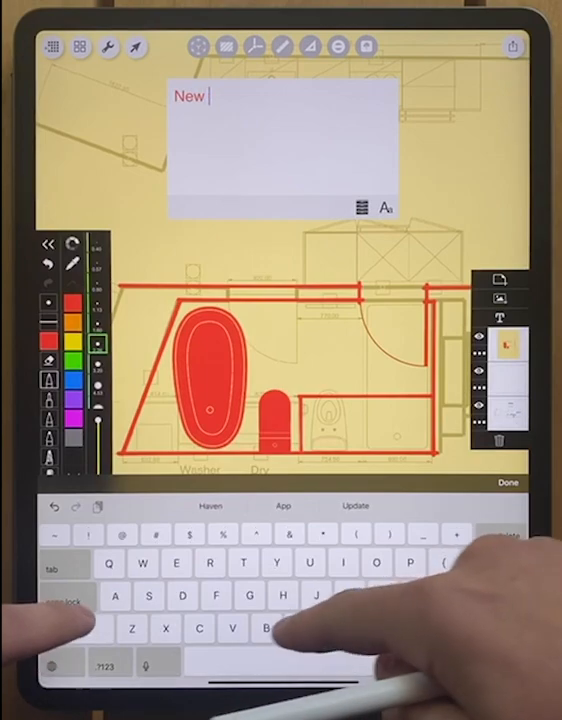
type("Bathroom L")
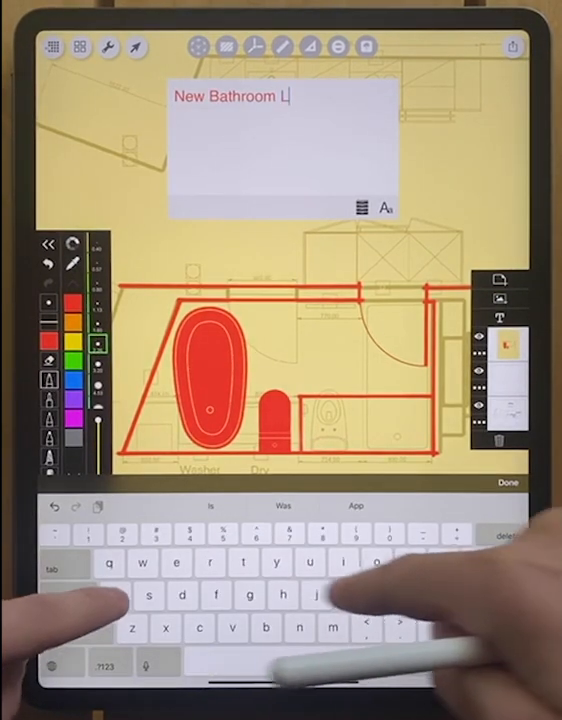
type("ayout")
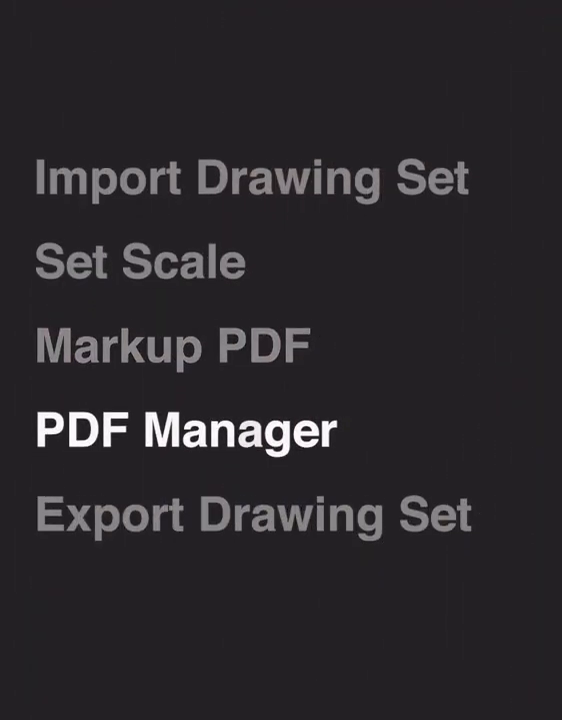
Open DrawingSet_Blank's page manager showing its three pages.
left_click(189, 430)
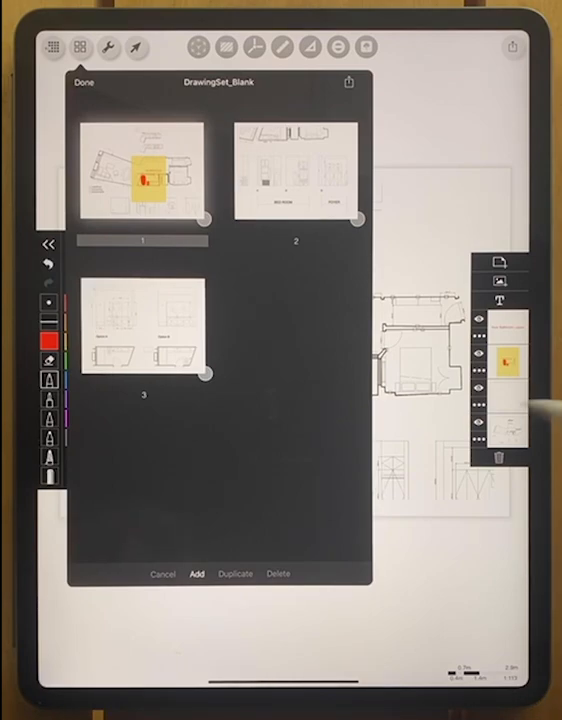
mouse_move(340, 180)
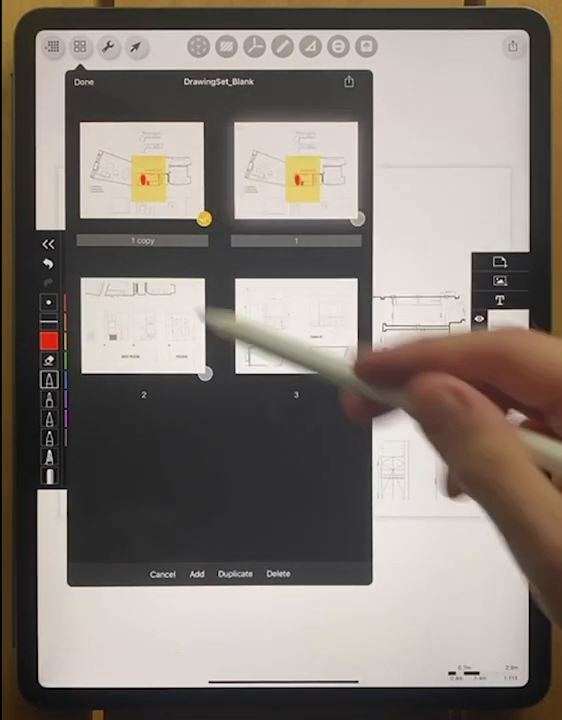
Delete the duplicated copy of page 1 and confirm the deletion.
left_click(278, 573)
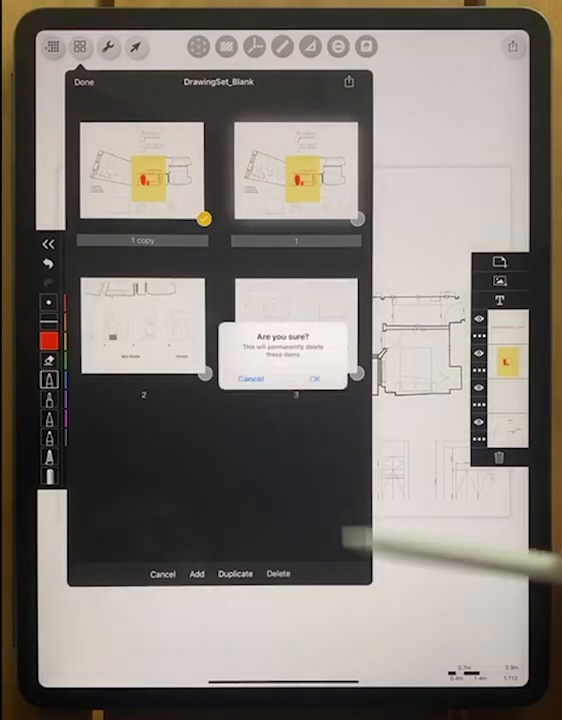
left_click(317, 379)
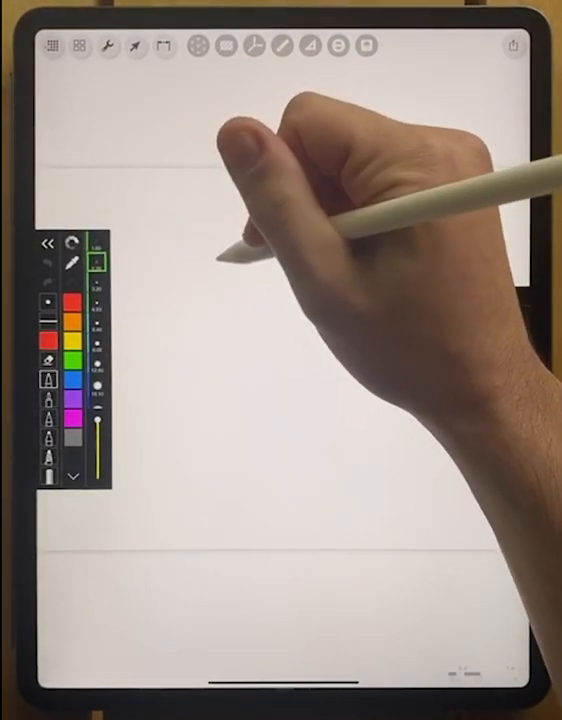
Handwrite the red 'Notes' heading and first bathroom-layer note on the blank page.
left_click_drag(210, 235, 275, 255)
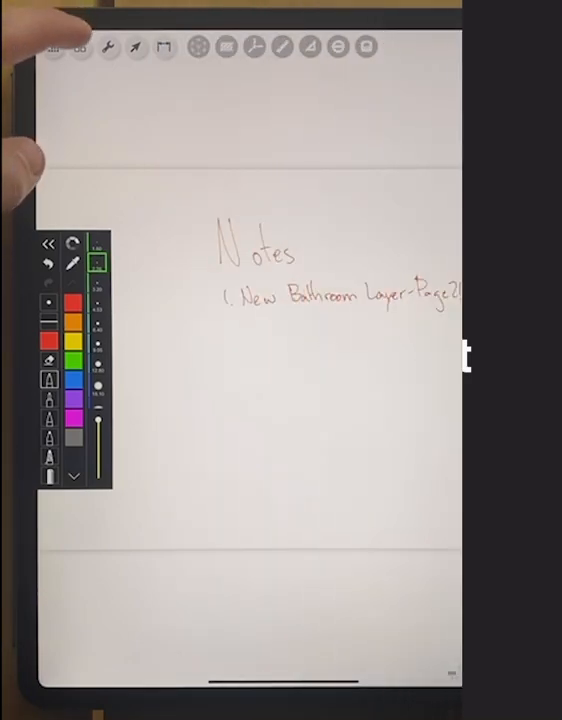
left_click(51, 47)
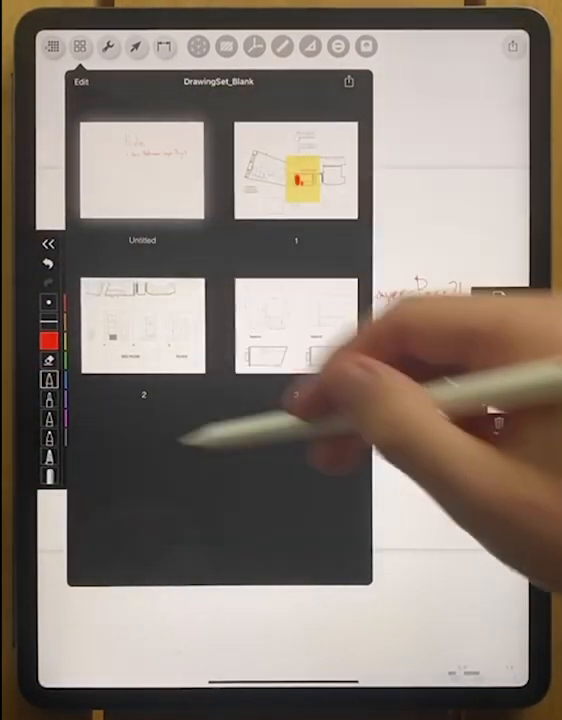
Show DrawingSet_Blank's export options, including high-resolution Save as PDF.
left_click(347, 81)
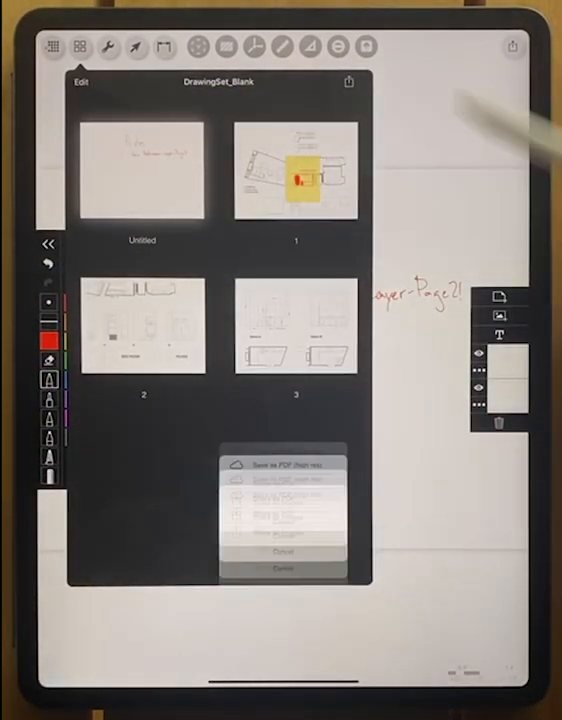